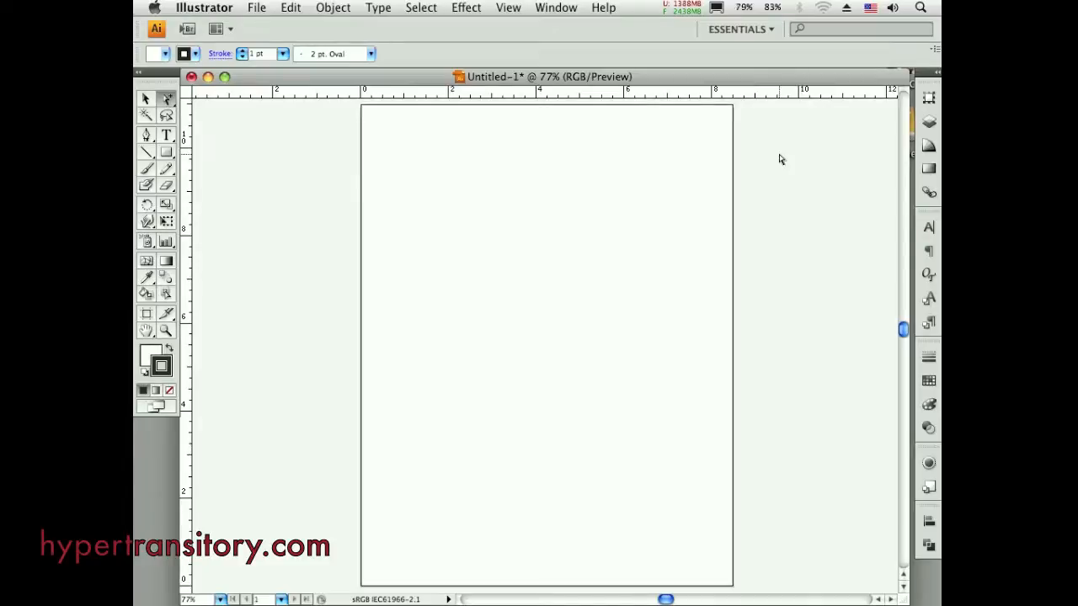
{"action": "mouse_move", "coordinate": [681, 266]}
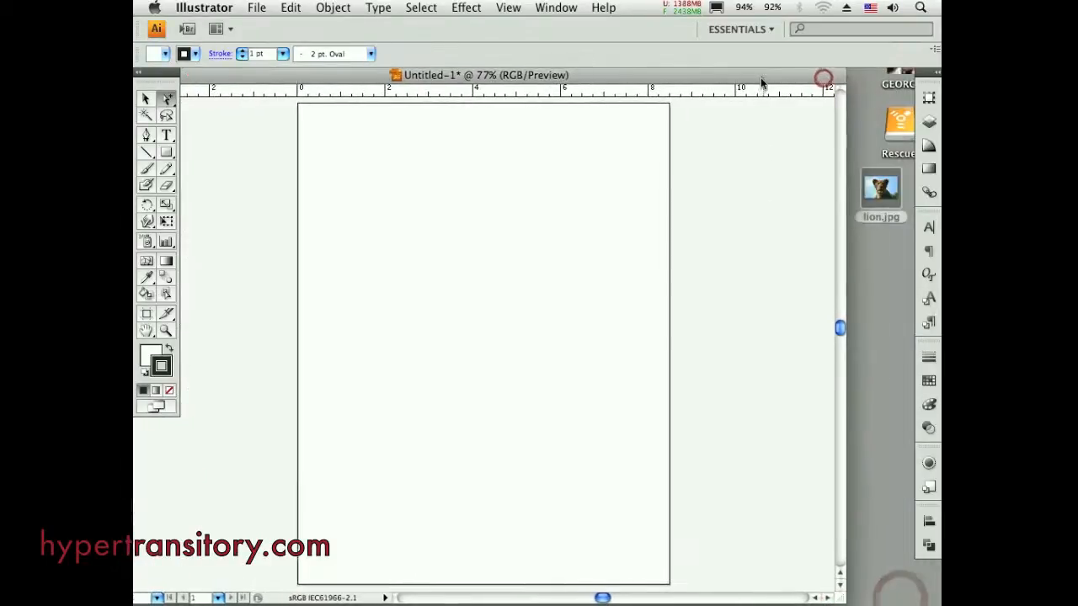
Place lion.jpg from the desktop onto the upper half of the letter page
{"action": "left_click_drag", "start_coordinate": [881, 188], "coordinate": [565, 256]}
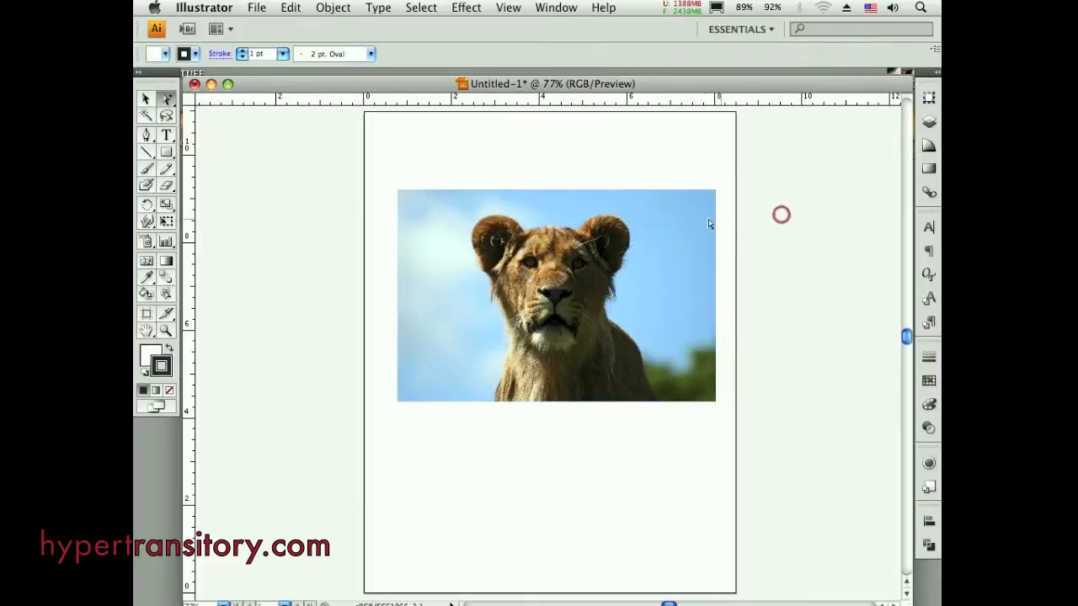
Draw a square left of the page with CMYK Red fill and a 6 pt stroke, nudged up and left
{"action": "left_click_drag", "start_coordinate": [267, 165], "coordinate": [354, 283]}
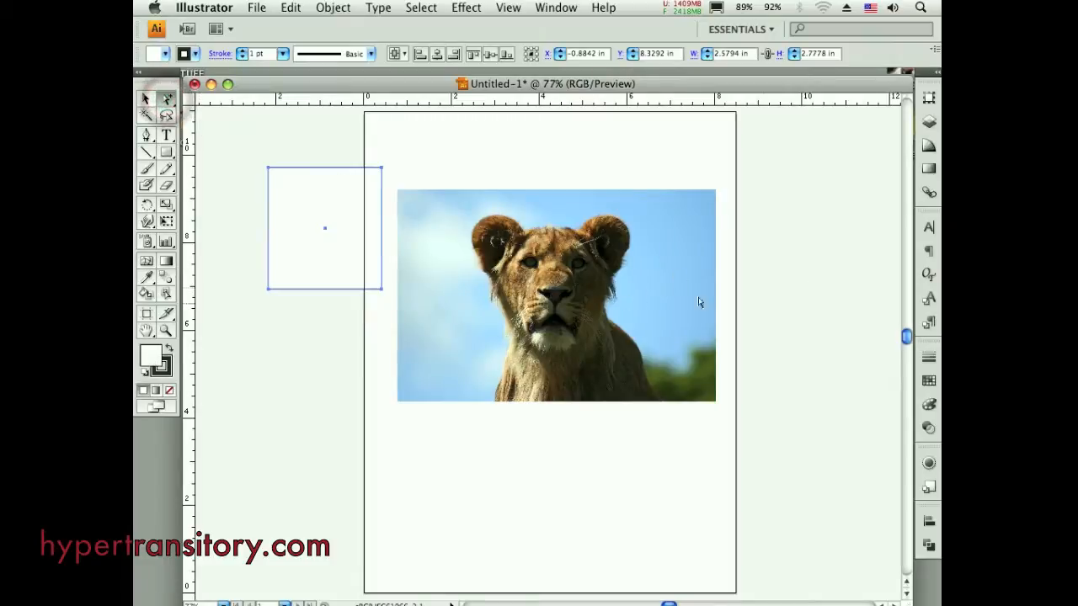
{"action": "left_click", "coordinate": [927, 381]}
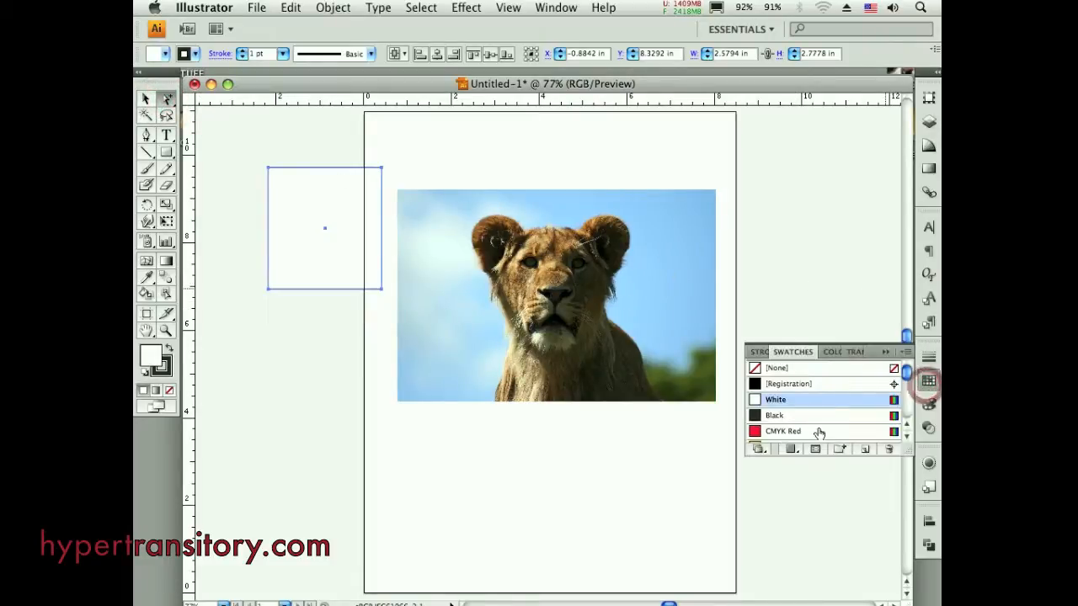
{"action": "left_click", "coordinate": [784, 431]}
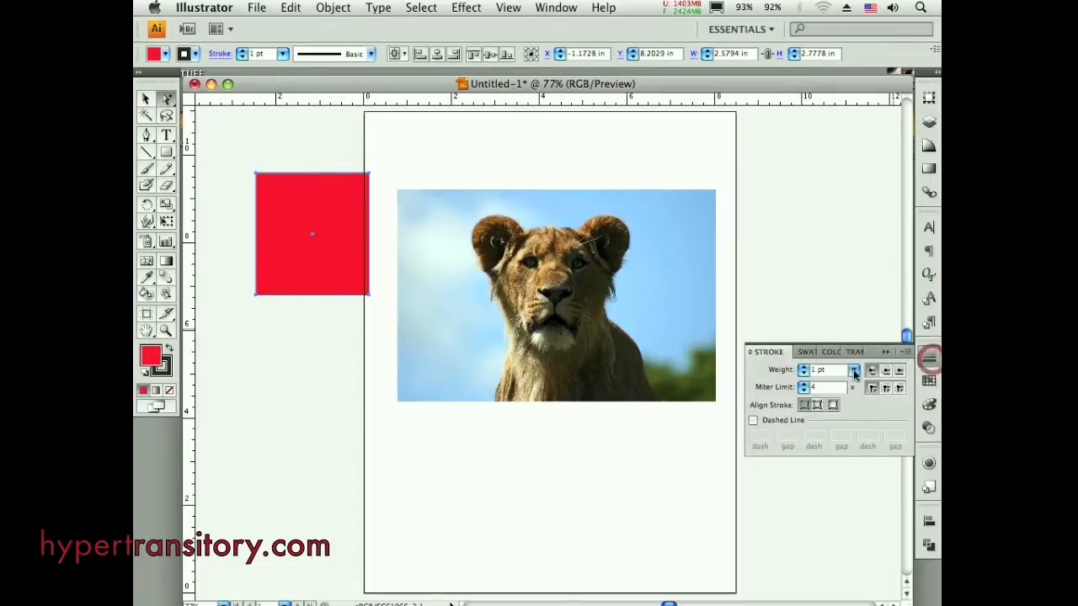
{"action": "left_click", "coordinate": [852, 368]}
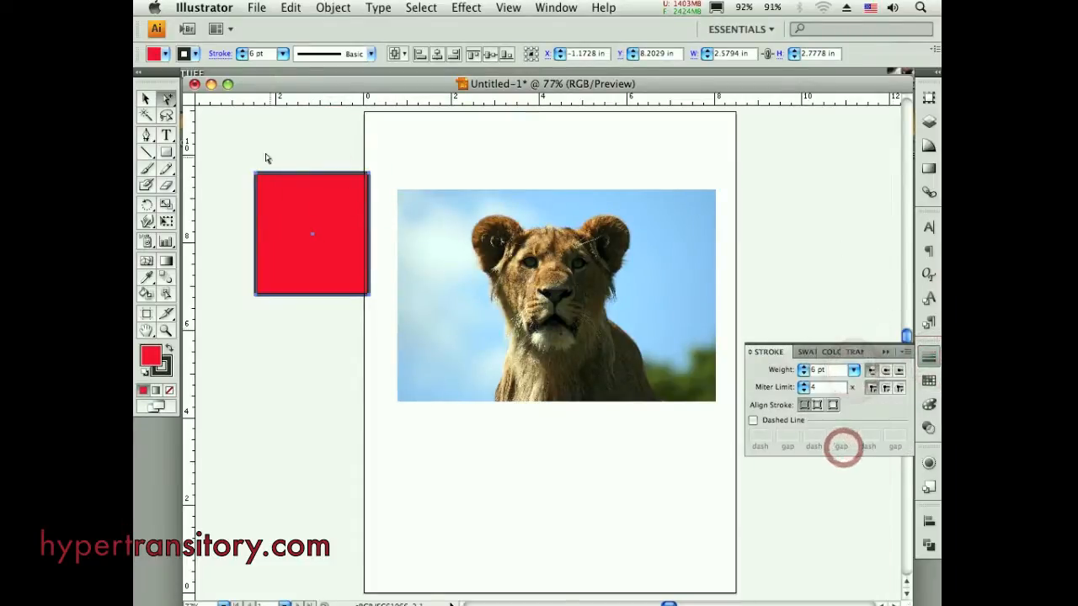
{"action": "left_click_drag", "start_coordinate": [312, 233], "coordinate": [276, 203]}
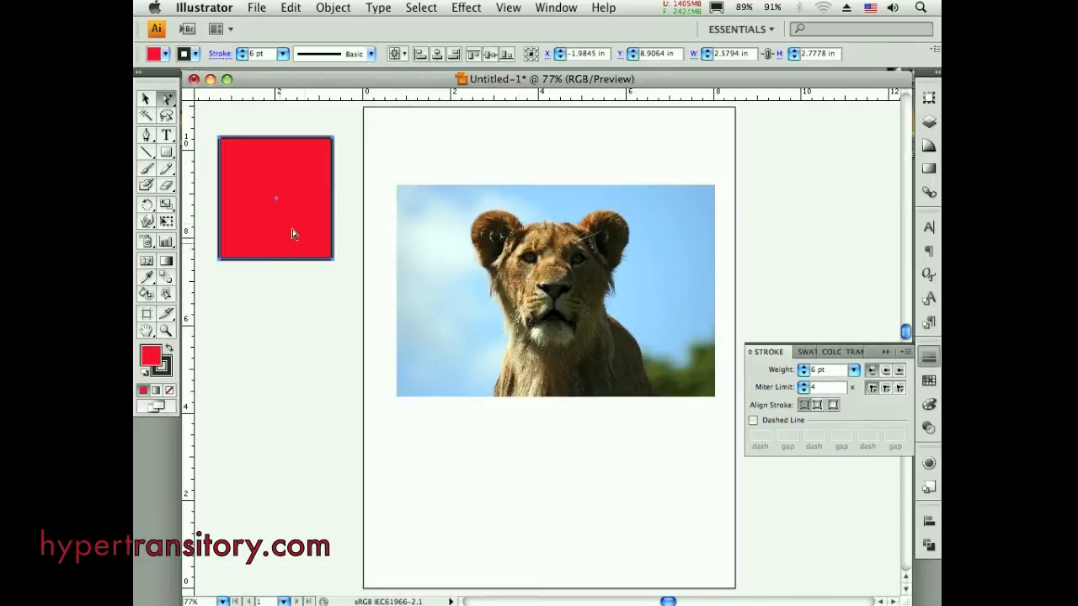
Give the selected lion photo a 10 pt stroke weight, which shows no visible border
{"action": "left_click", "coordinate": [539, 289]}
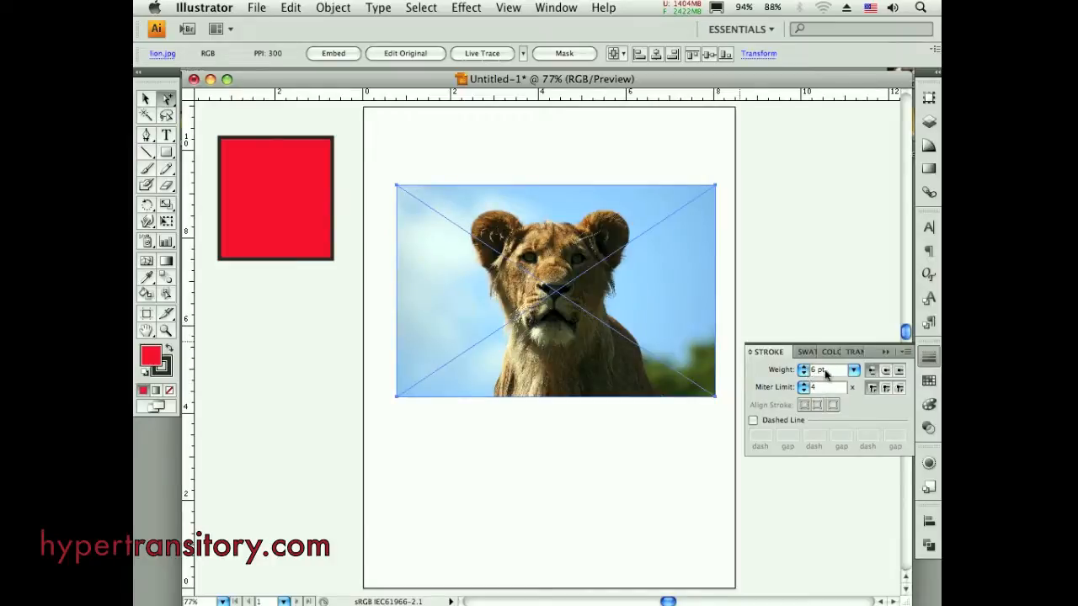
{"action": "left_click", "coordinate": [852, 370]}
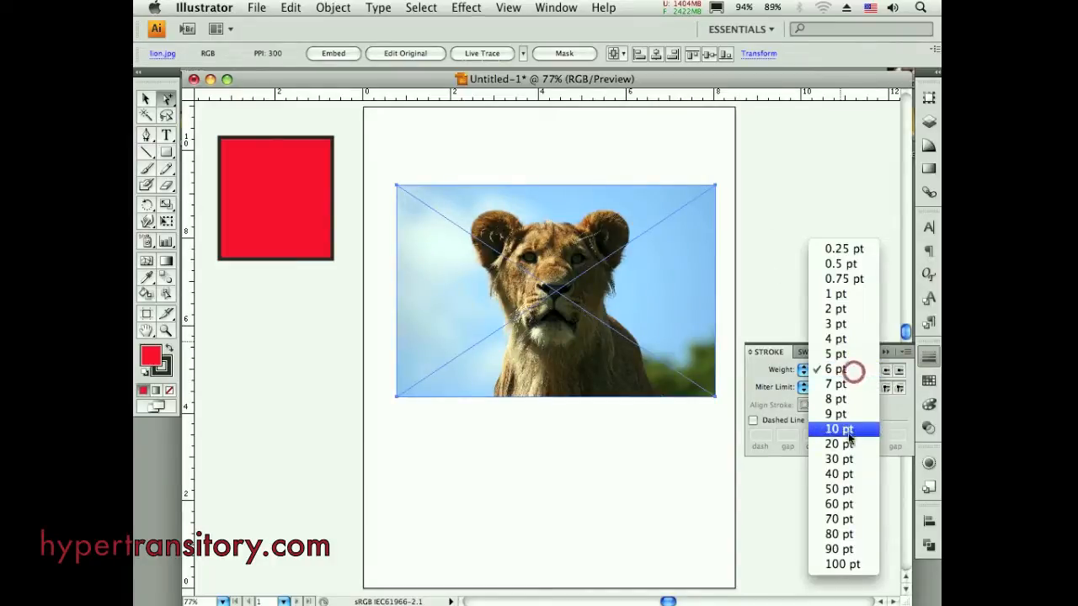
{"action": "left_click", "coordinate": [836, 430]}
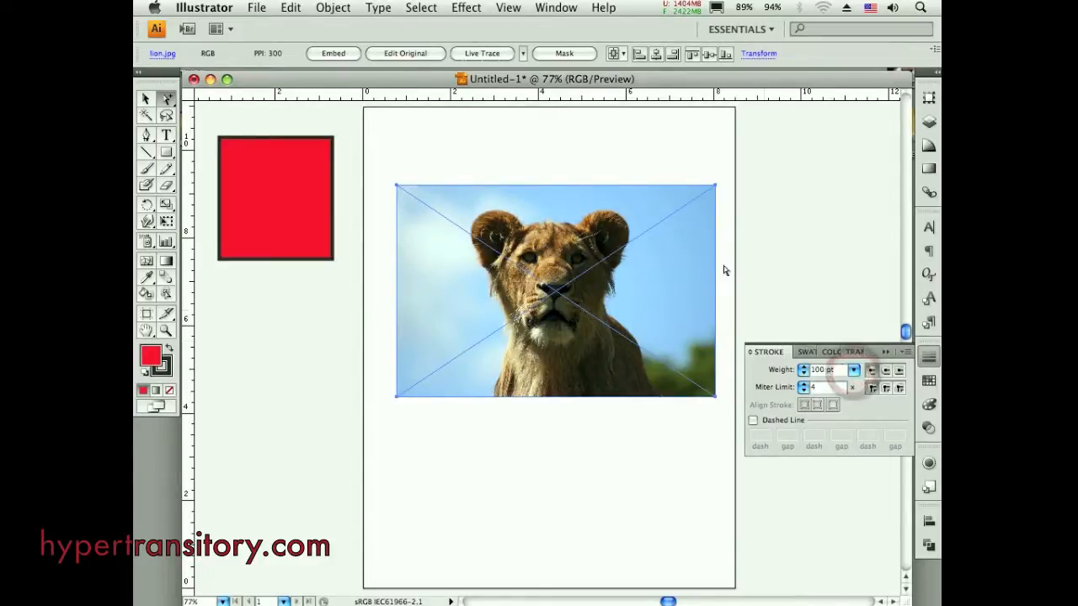
{"action": "left_click", "coordinate": [853, 371]}
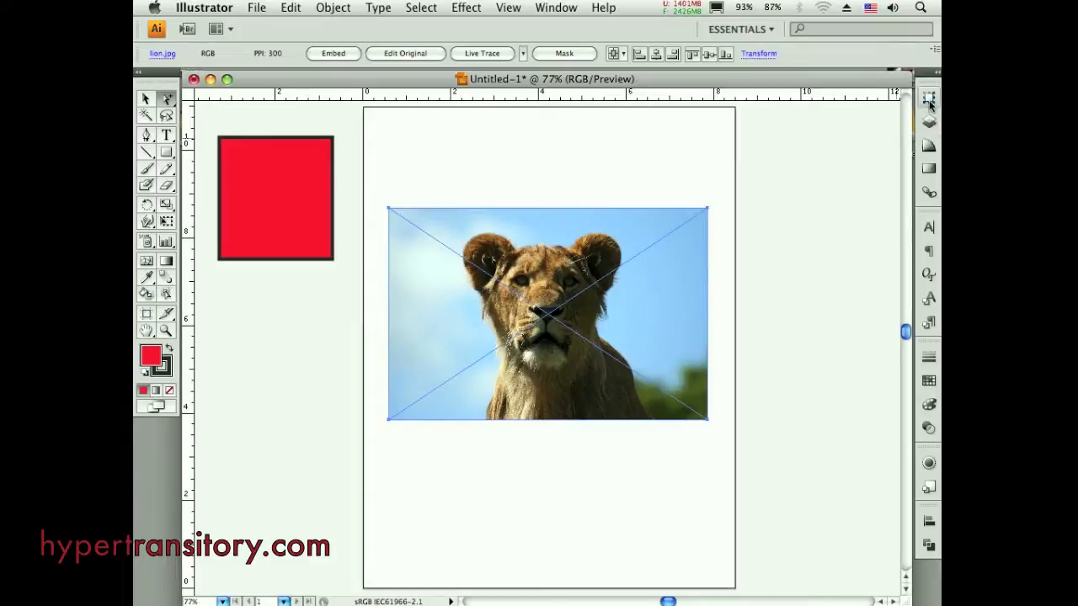
Create an empty 7.26 in × 4.8 in rectangle overlapping the lion photo
{"action": "left_click", "coordinate": [930, 94]}
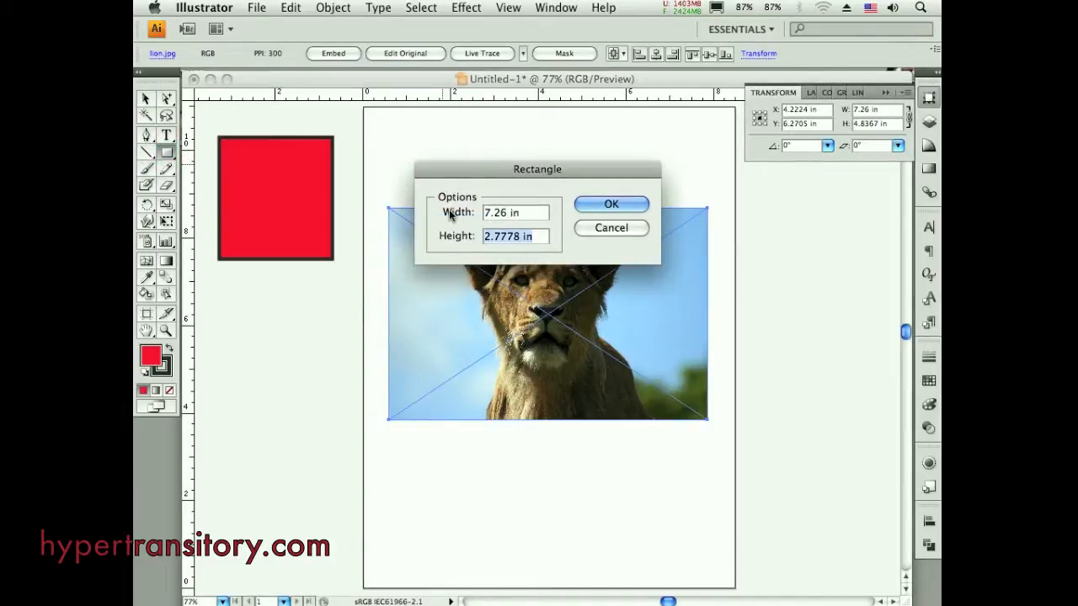
{"action": "type", "text": "4.8367"}
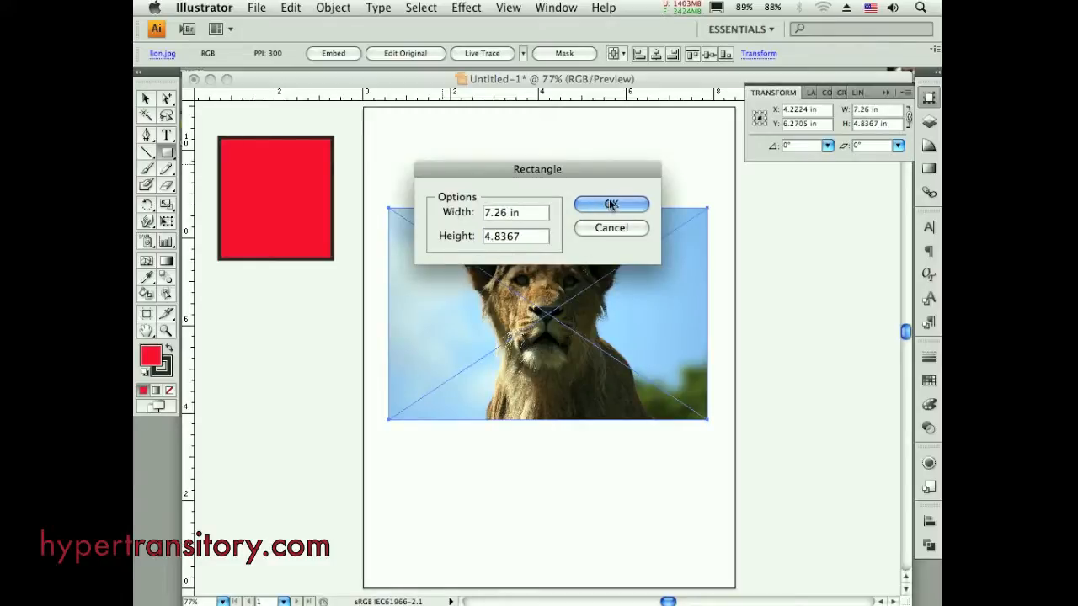
{"action": "left_click", "coordinate": [610, 204]}
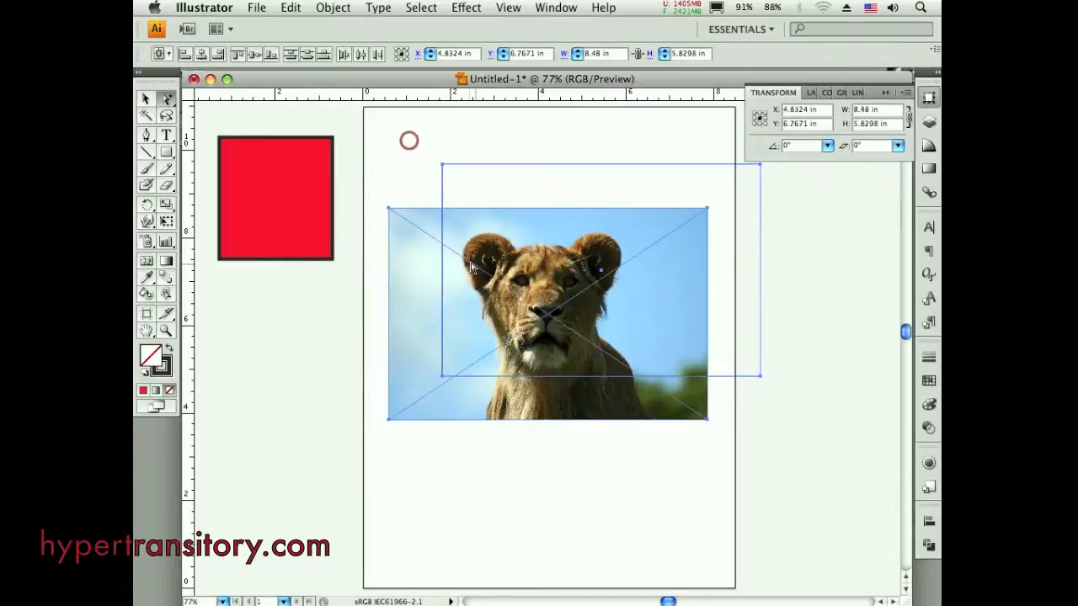
Delete the empty rectangle and the red square, leaving only the lion photo
{"action": "left_click", "coordinate": [202, 54]}
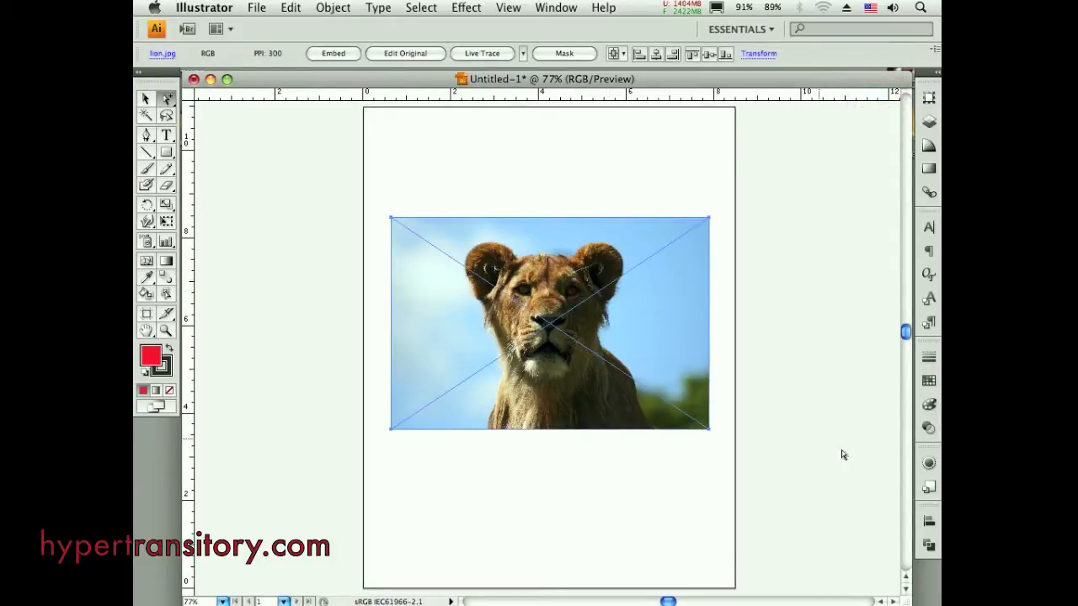
{"action": "mouse_move", "coordinate": [928, 463]}
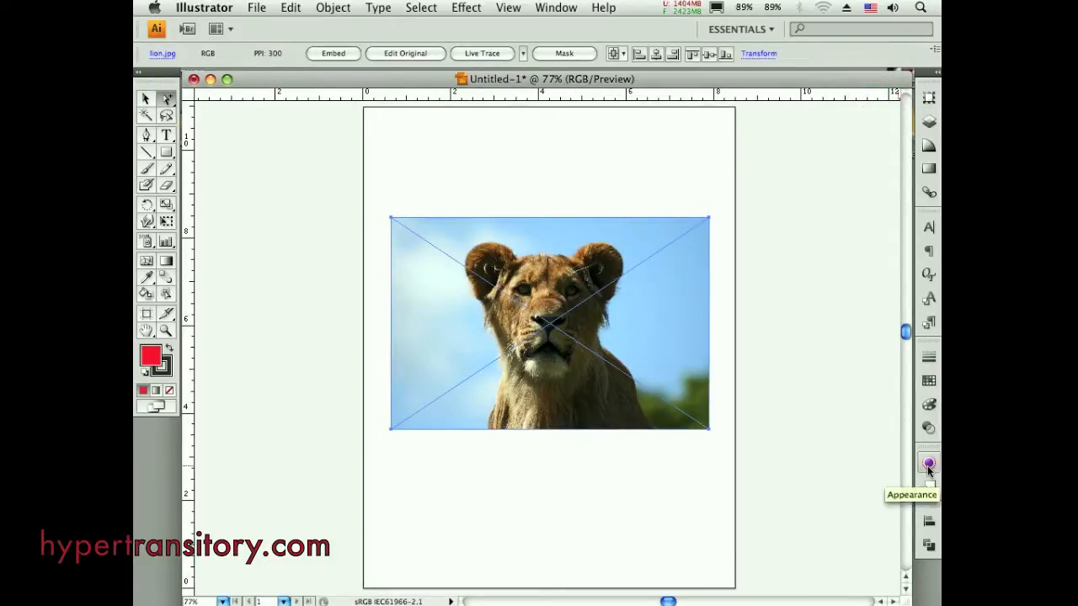
Add a new stroke to the lion photo from the Appearance panel's flyout menu
{"action": "left_click", "coordinate": [928, 465]}
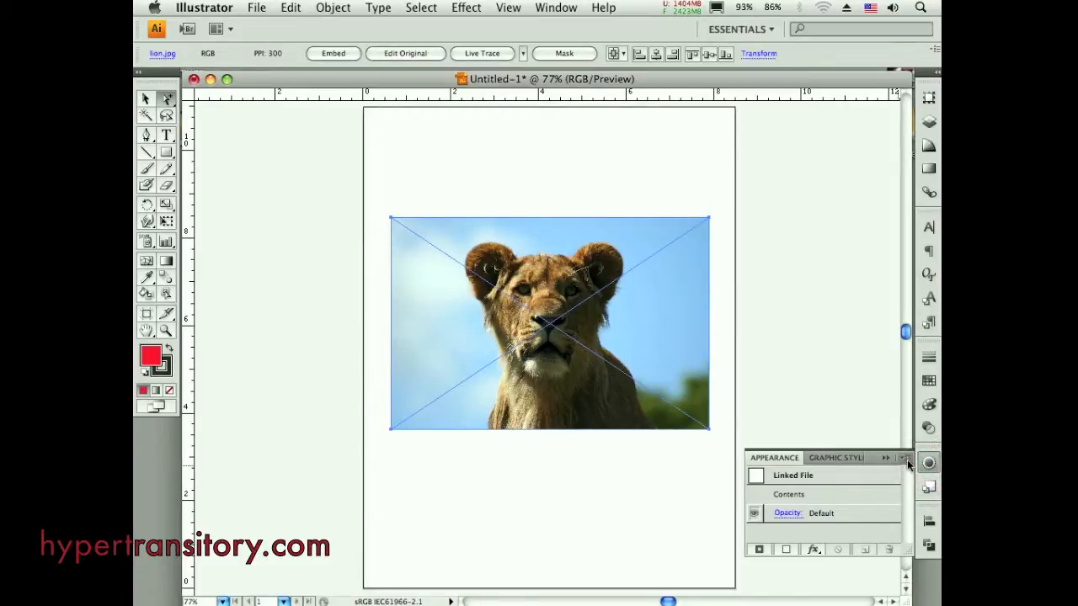
{"action": "left_click", "coordinate": [908, 458]}
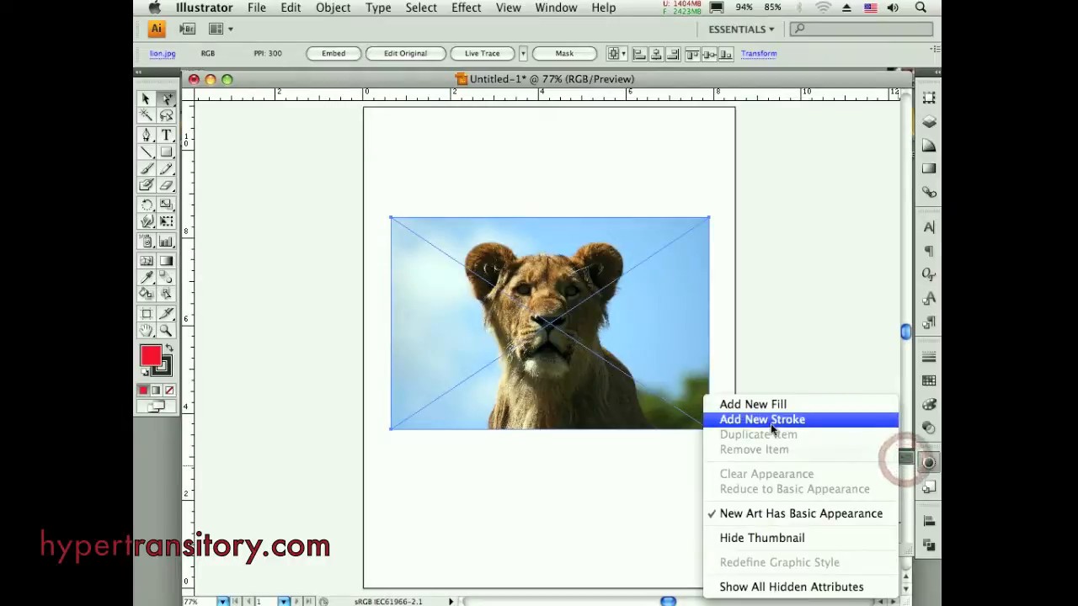
{"action": "left_click", "coordinate": [761, 420]}
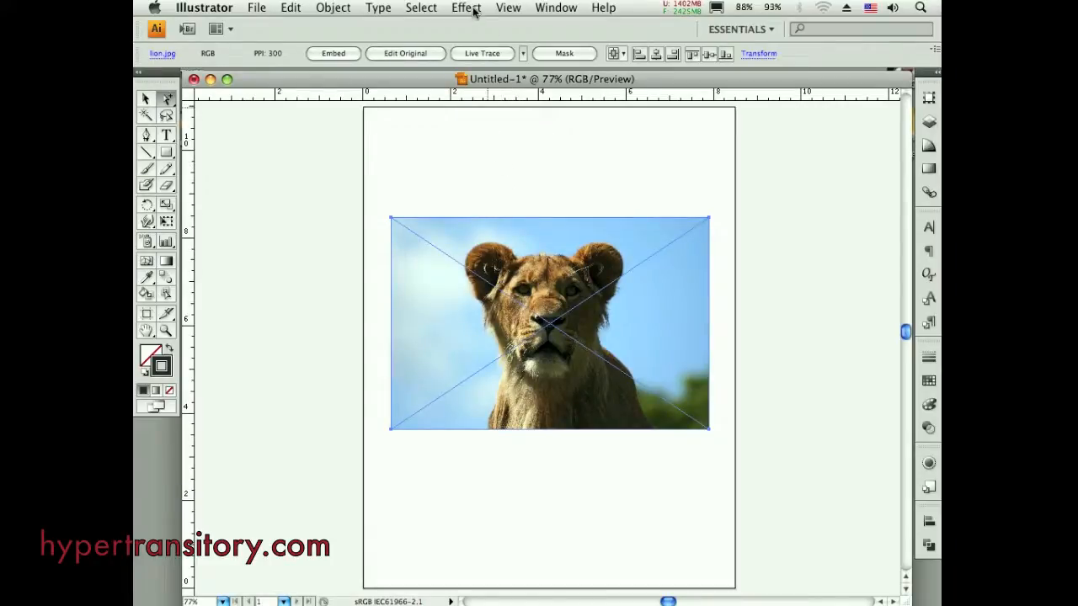
Apply Effect > Path > Outline Object to the selected lion photo
{"action": "left_click", "coordinate": [465, 7]}
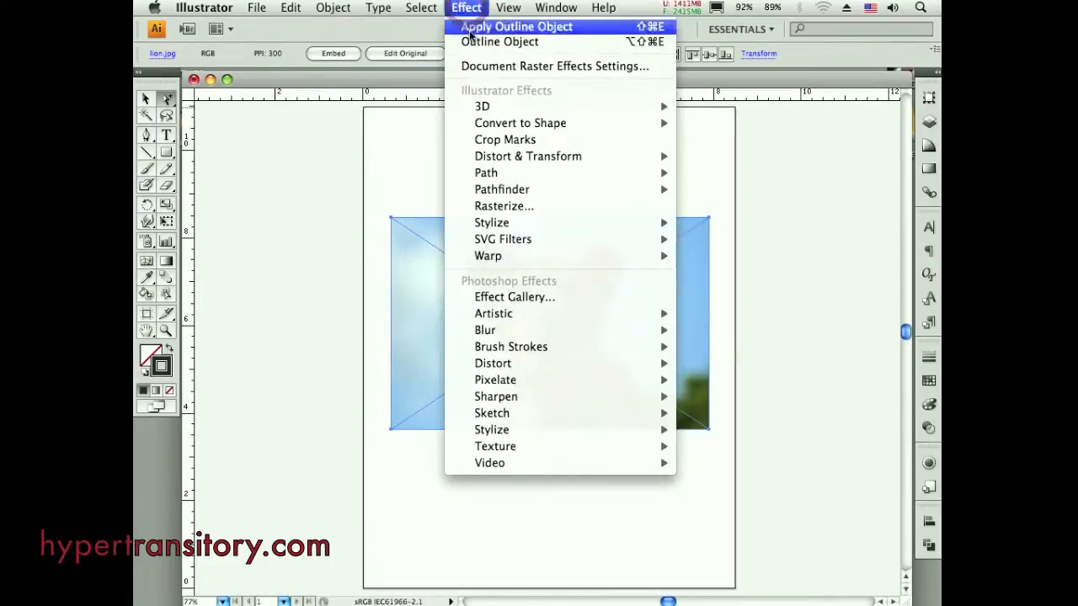
{"action": "mouse_move", "coordinate": [485, 172]}
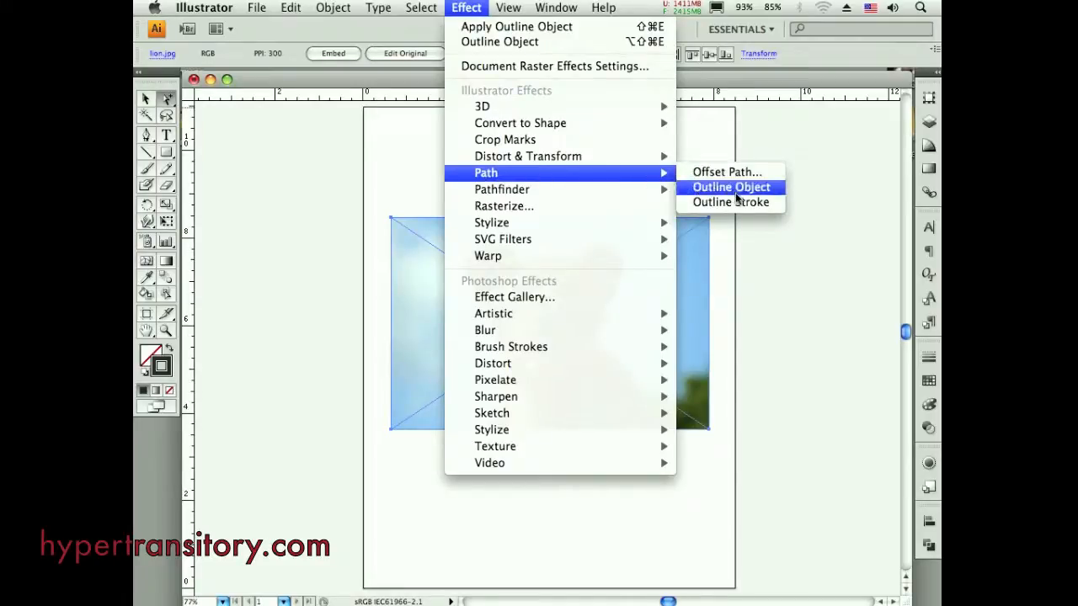
{"action": "mouse_move", "coordinate": [731, 202]}
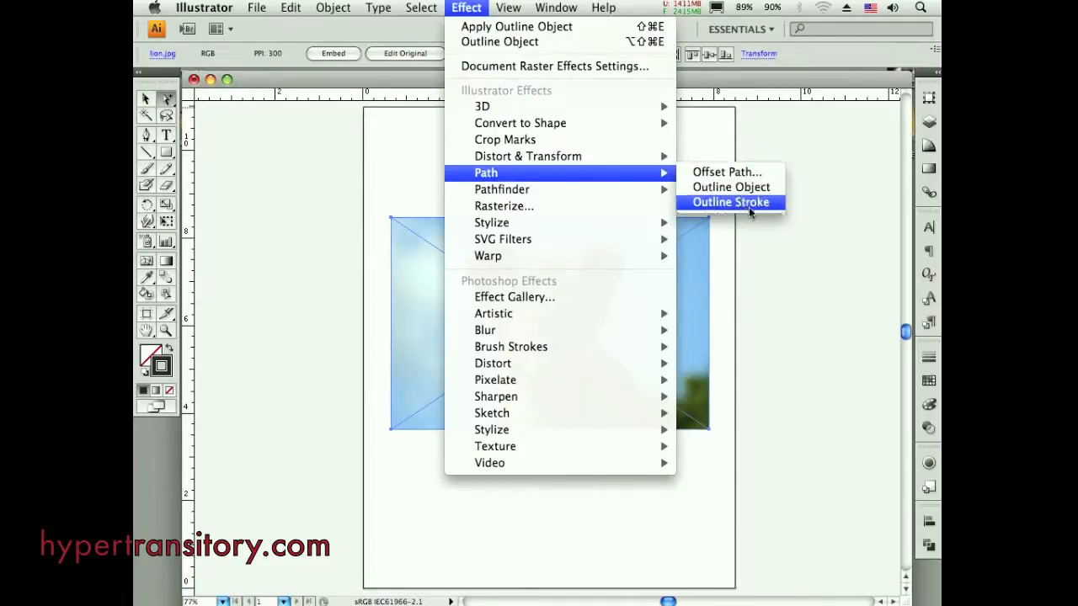
{"action": "mouse_move", "coordinate": [731, 187]}
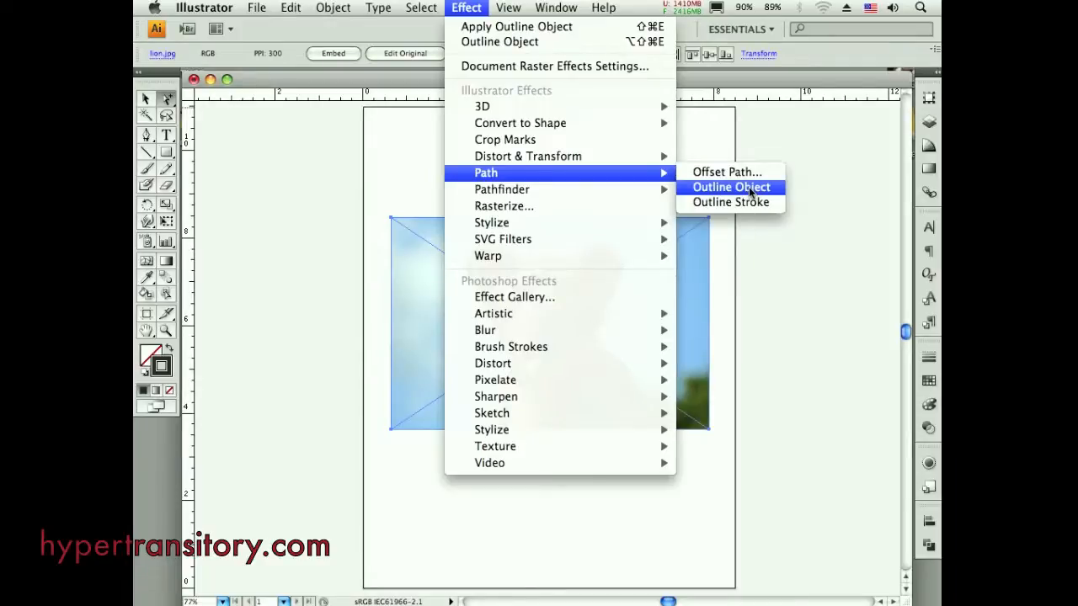
{"action": "left_click", "coordinate": [731, 187]}
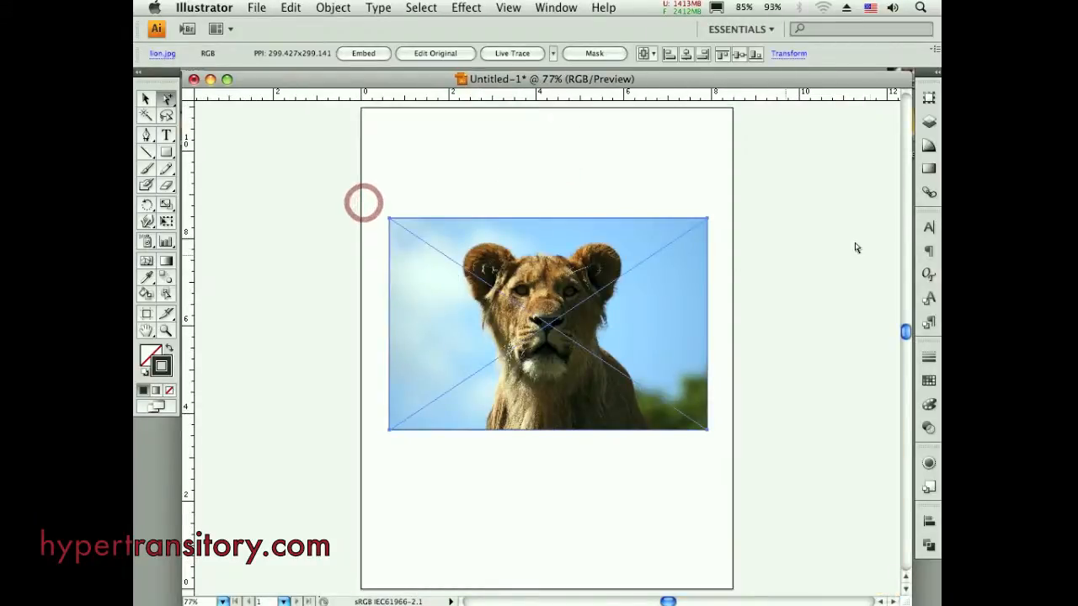
Give the photo's stroke a 10 pt weight and CMYK Red colour, producing a visible red border
{"action": "left_click", "coordinate": [930, 357]}
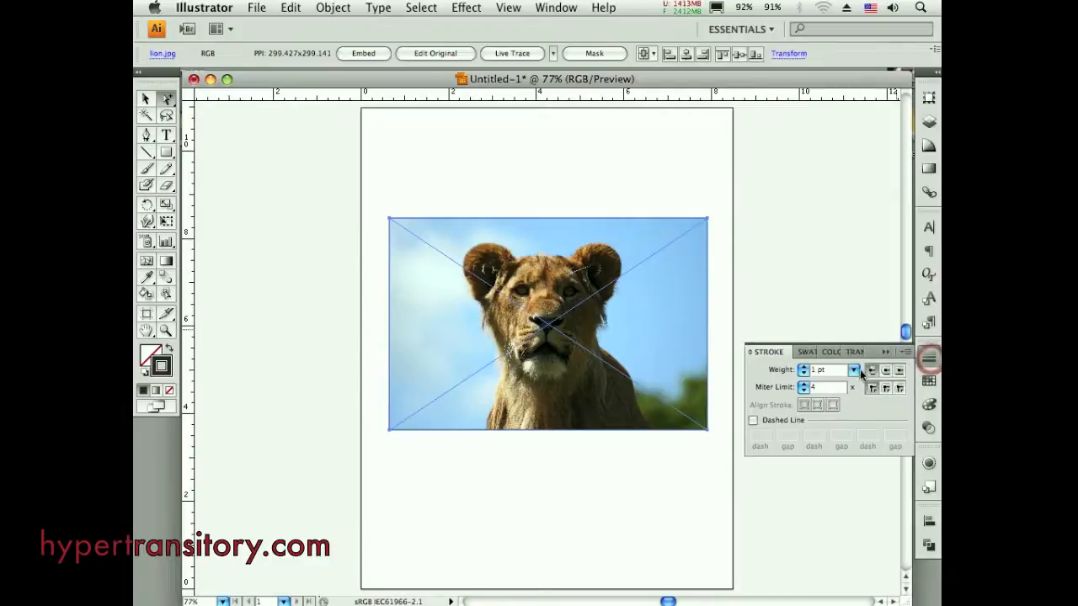
{"action": "left_click", "coordinate": [854, 370]}
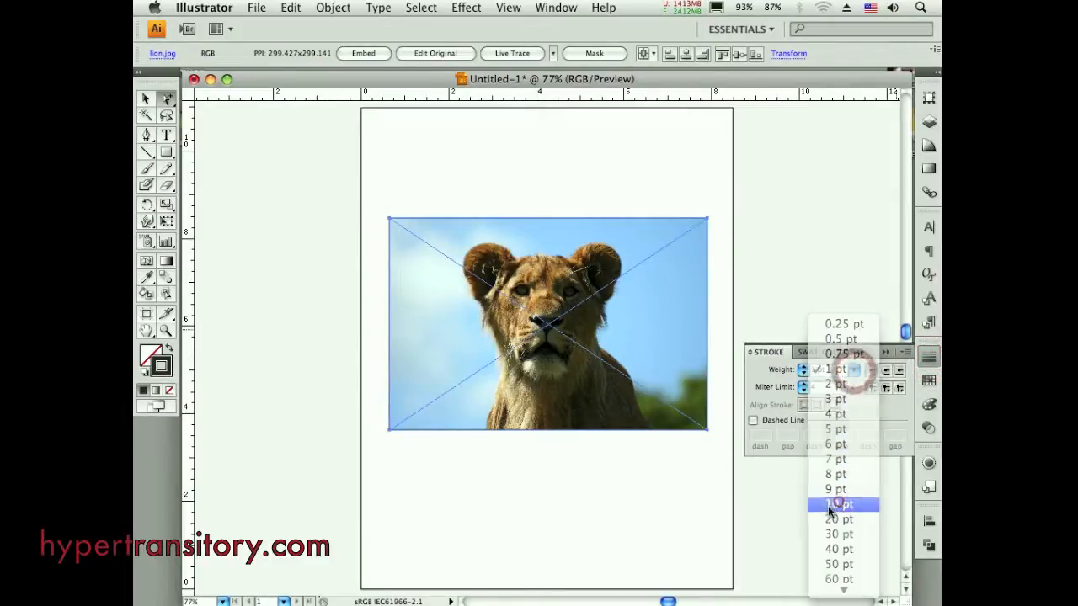
{"action": "left_click", "coordinate": [839, 504]}
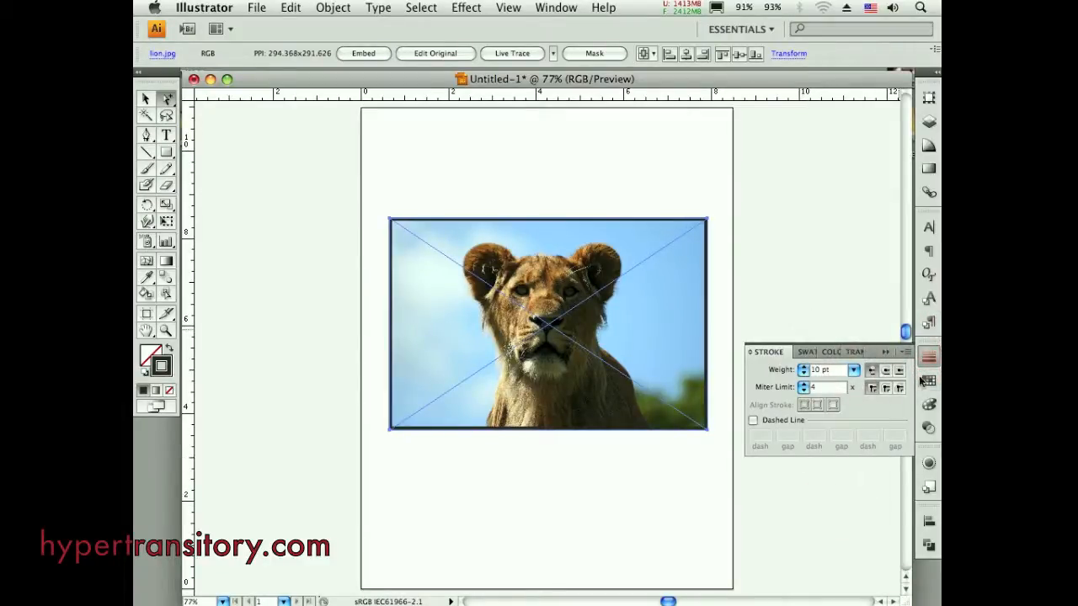
{"action": "left_click", "coordinate": [792, 352]}
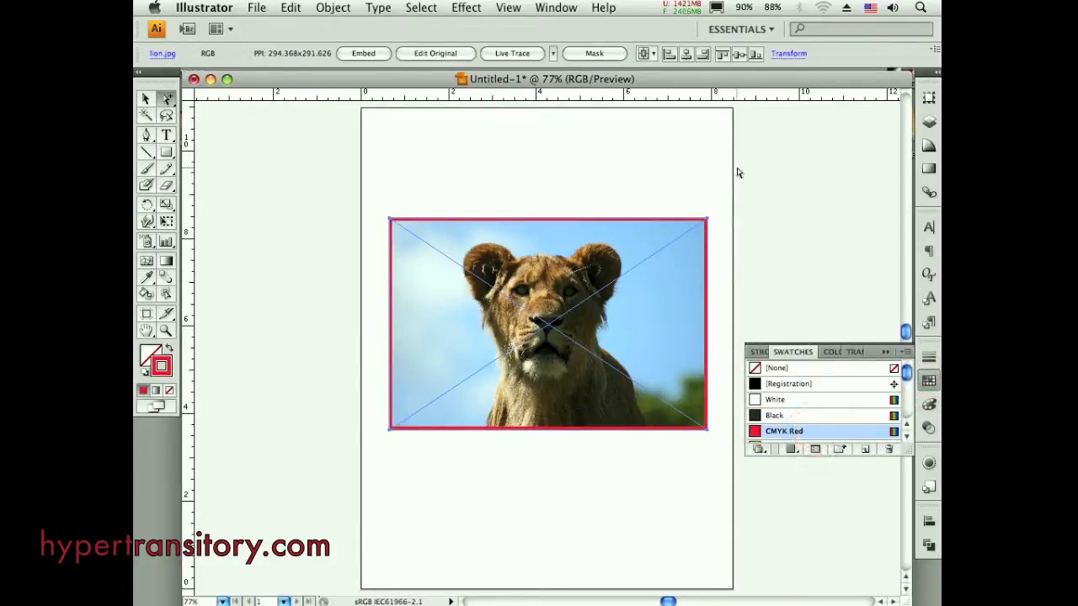
{"action": "mouse_move", "coordinate": [785, 183]}
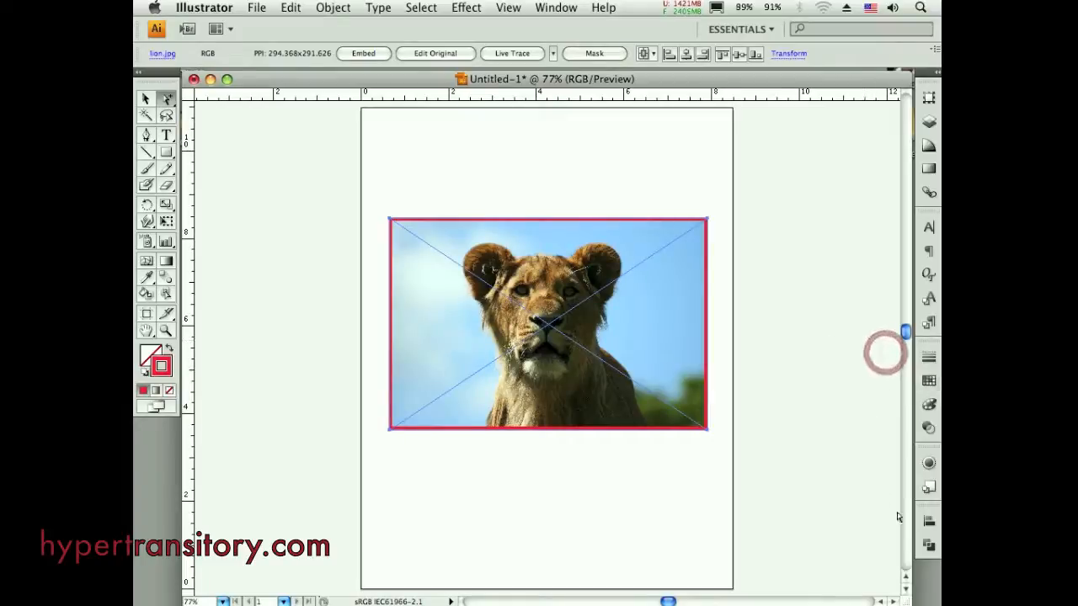
{"action": "left_click", "coordinate": [926, 546]}
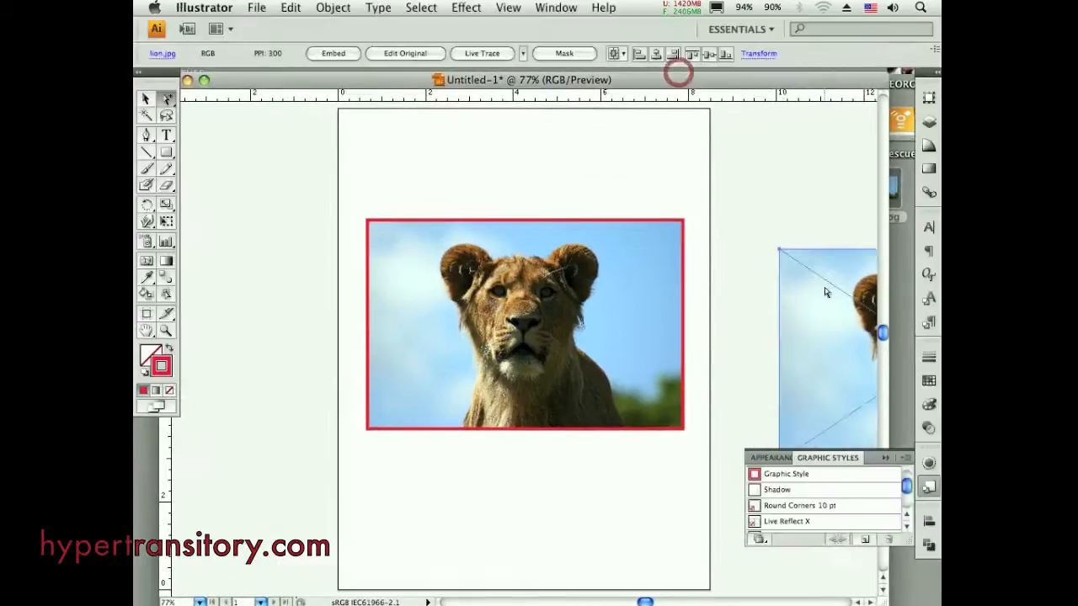
{"action": "left_click_drag", "start_coordinate": [825, 293], "coordinate": [607, 266]}
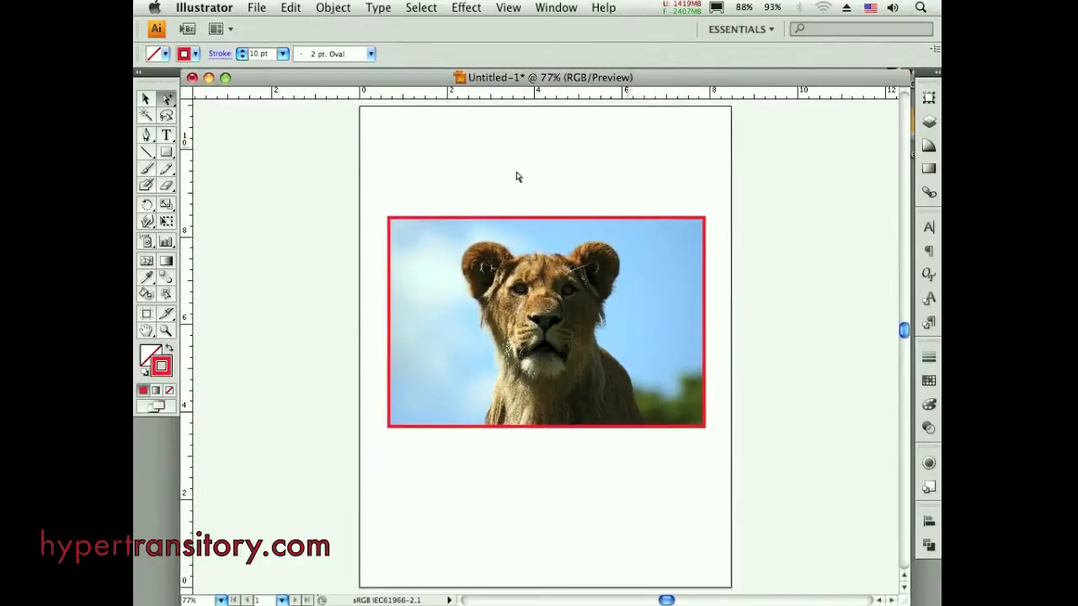
{"action": "mouse_move", "coordinate": [391, 225]}
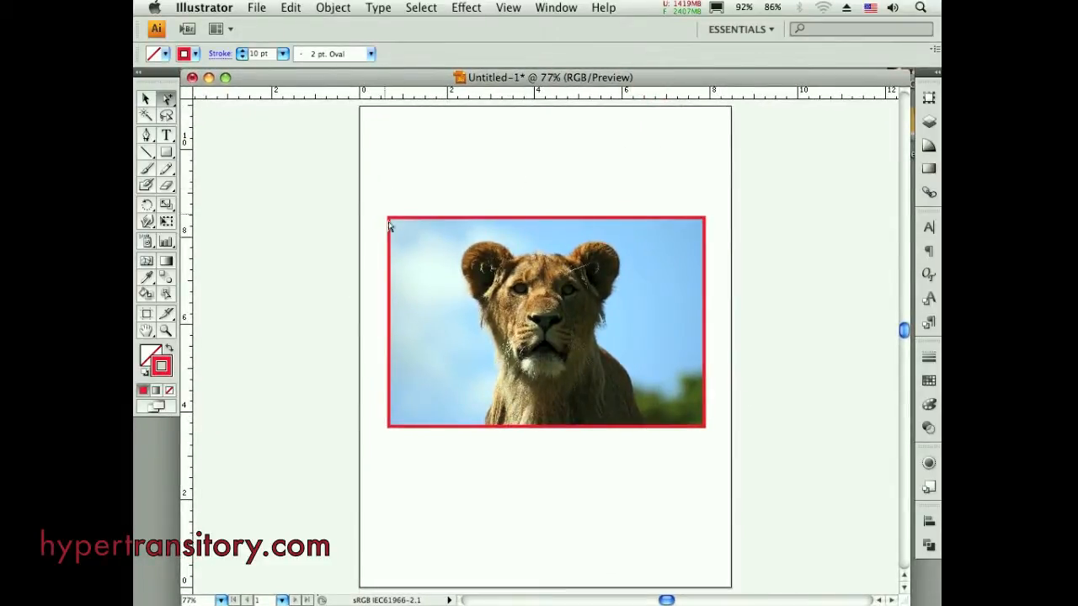
{"action": "mouse_move", "coordinate": [263, 327]}
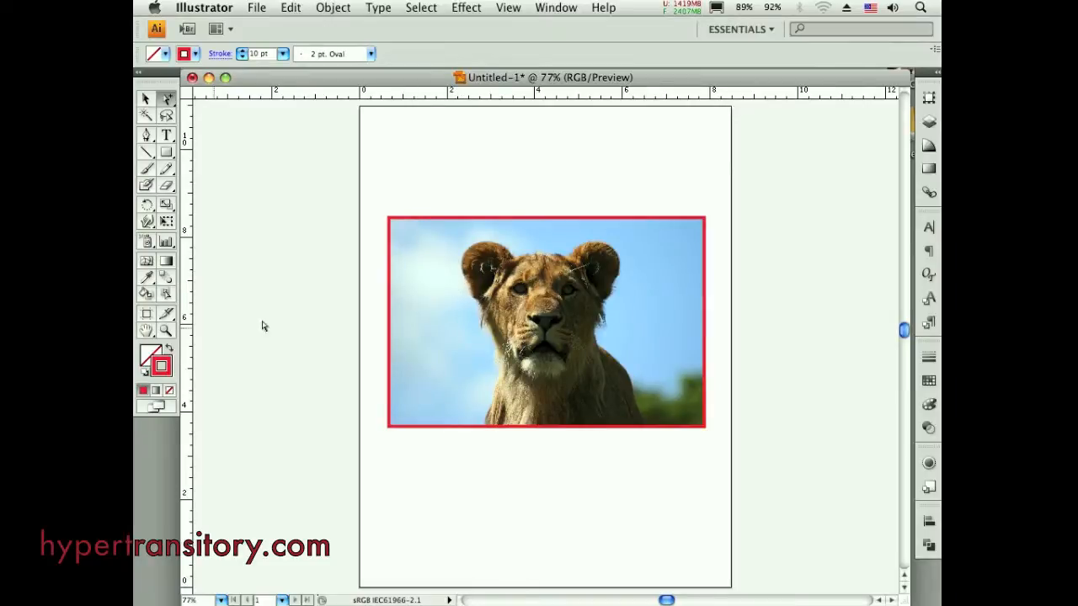
{"action": "mouse_move", "coordinate": [431, 179]}
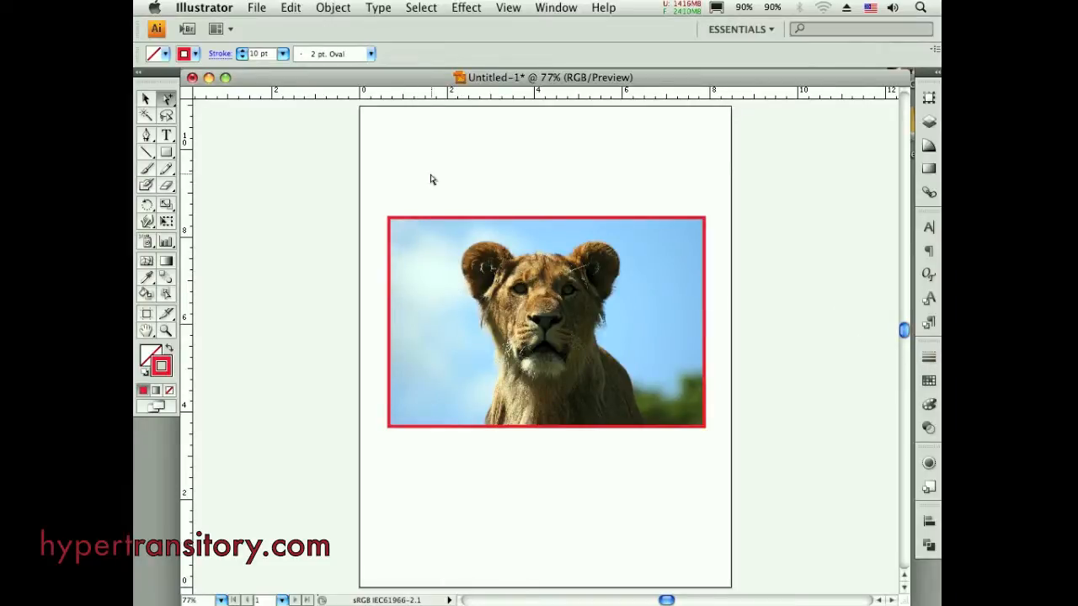
{"action": "left_click", "coordinate": [465, 7]}
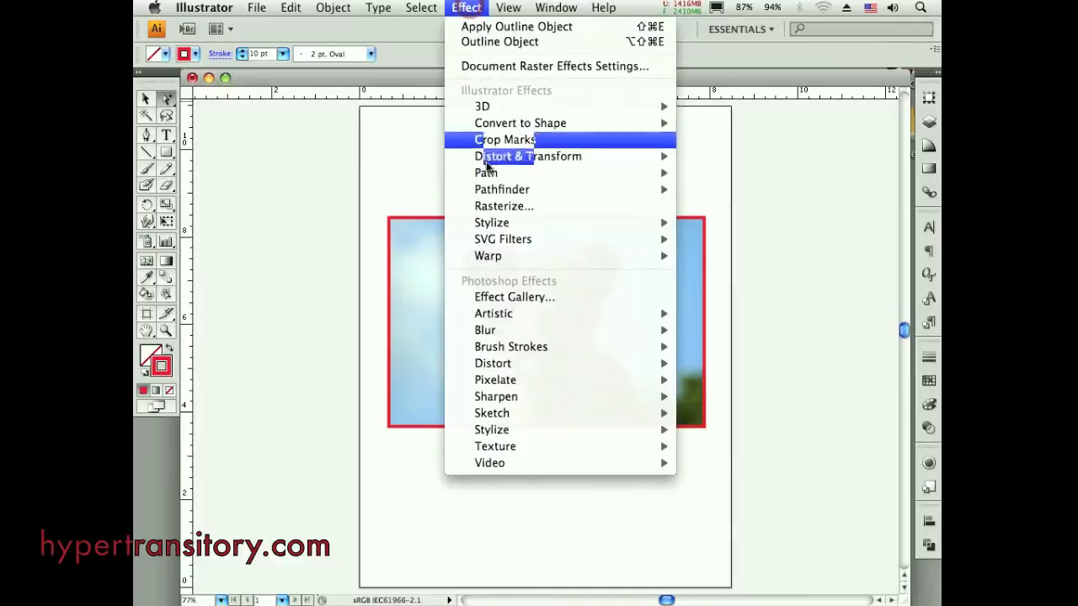
{"action": "mouse_move", "coordinate": [354, 194]}
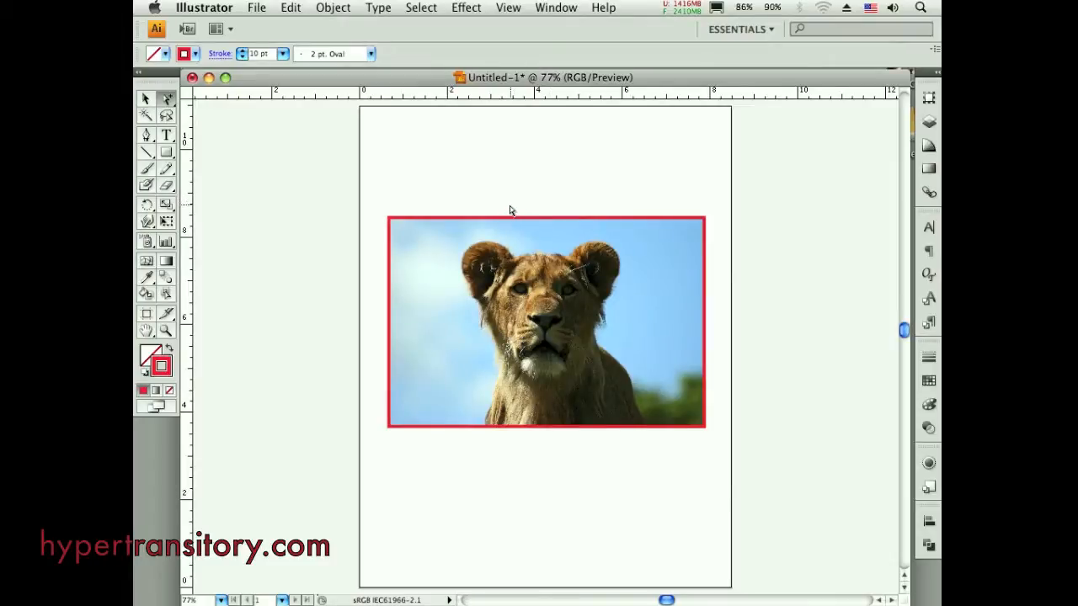
{"action": "mouse_move", "coordinate": [648, 205]}
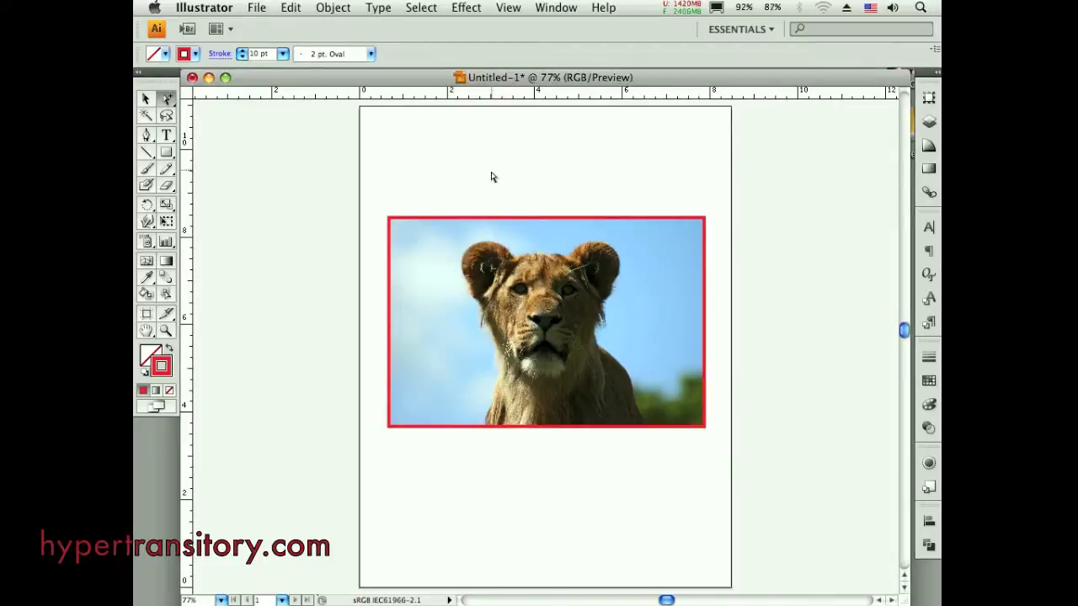
{"action": "mouse_move", "coordinate": [490, 181]}
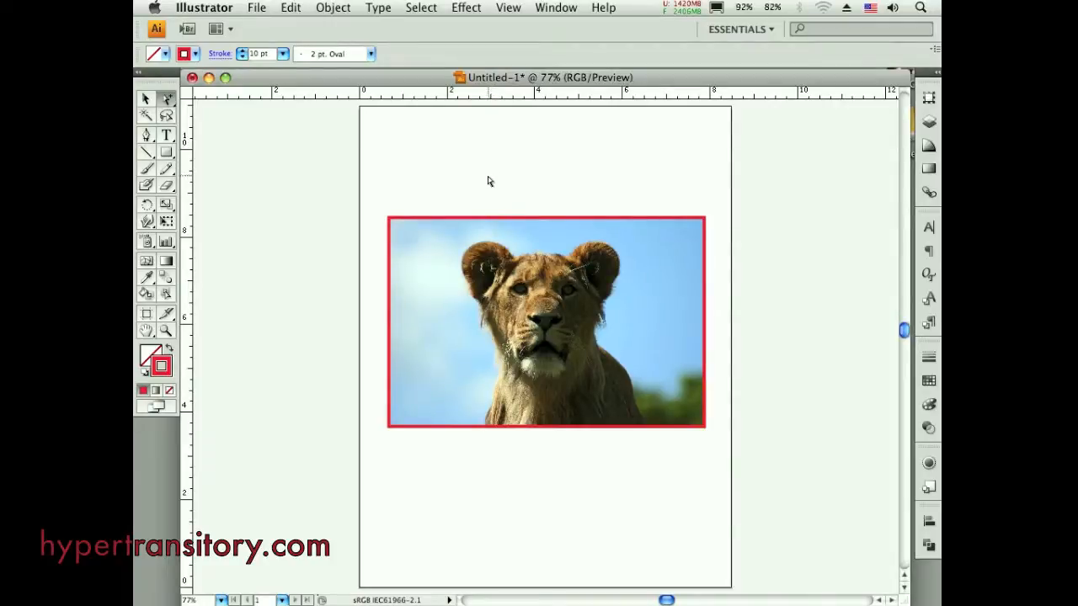